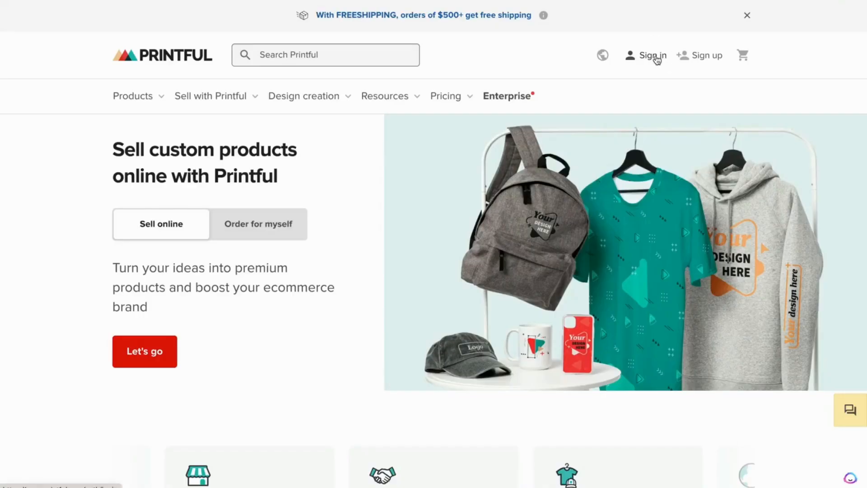
# - Sign in to the Printful account with email and password from the homepage
pyautogui.click(652, 55)
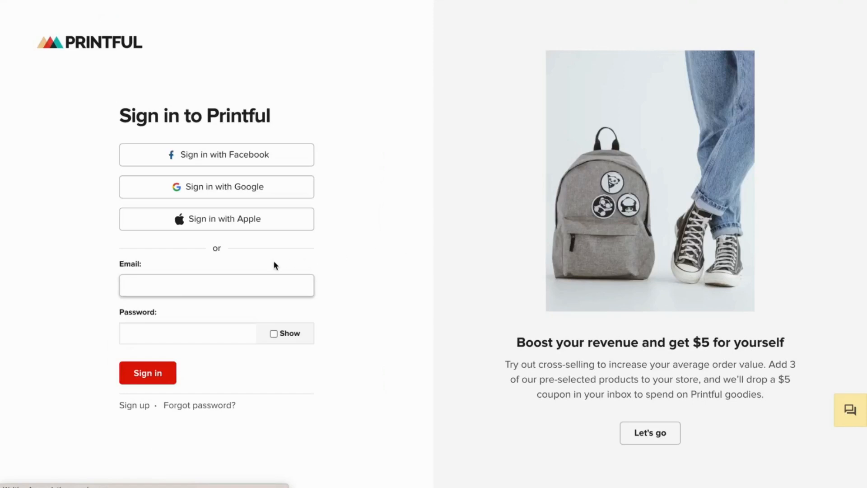
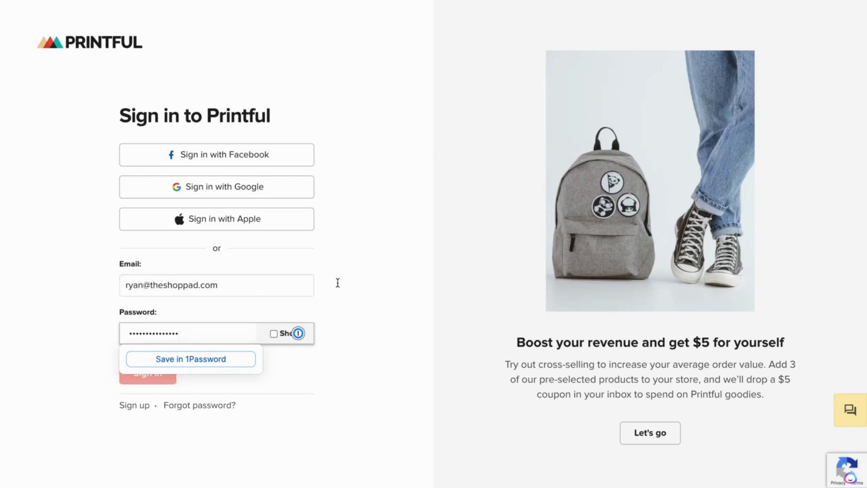
pyautogui.click(147, 375)
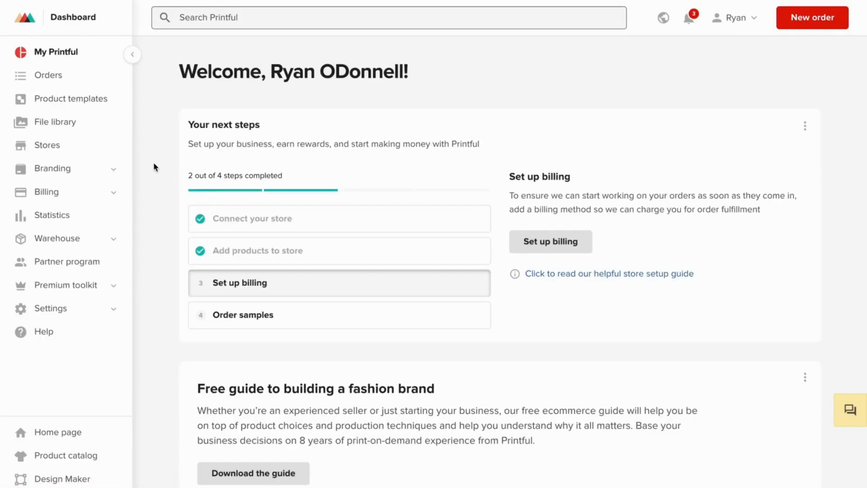
pyautogui.moveTo(100, 104)
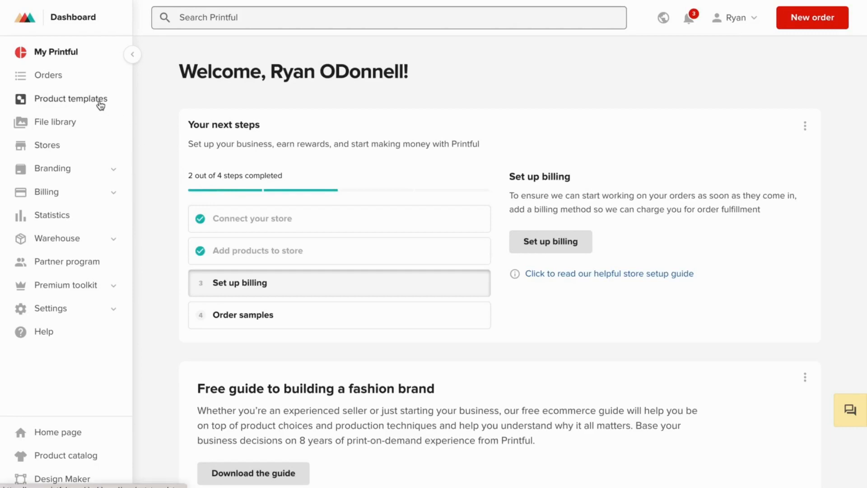
# - Start a first product template and pick Men's Classic Tee under Men's T-shirts
pyautogui.click(70, 99)
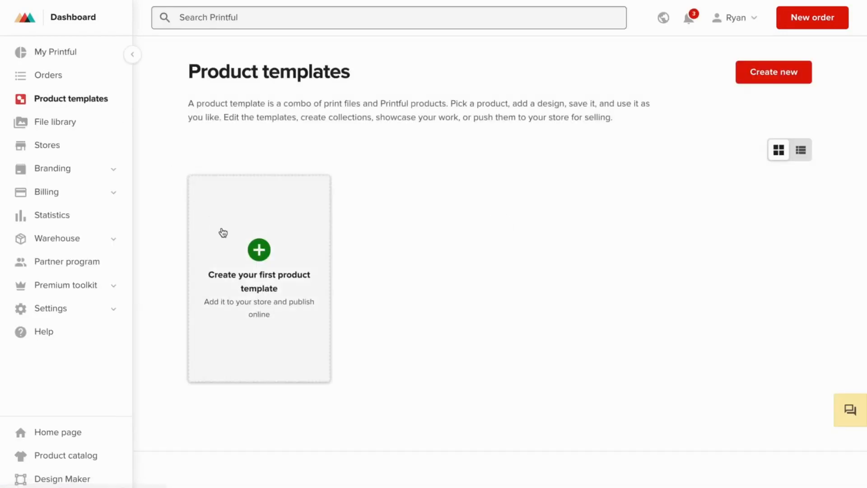
pyautogui.click(259, 250)
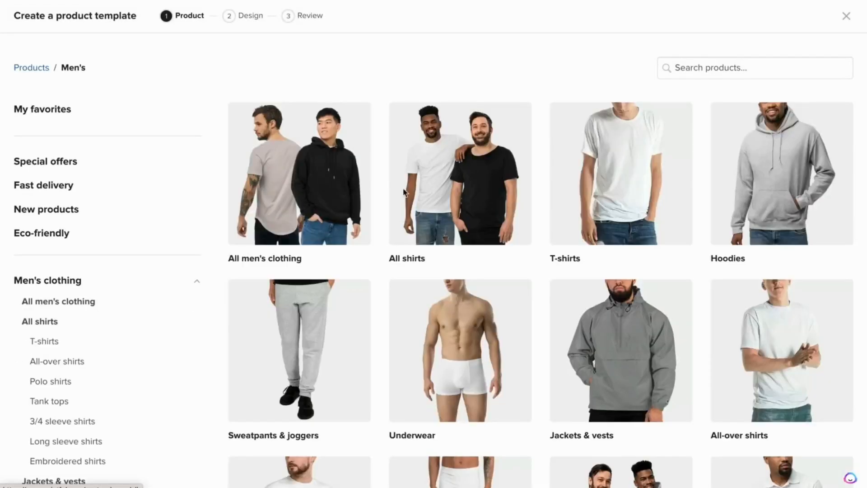
pyautogui.click(44, 341)
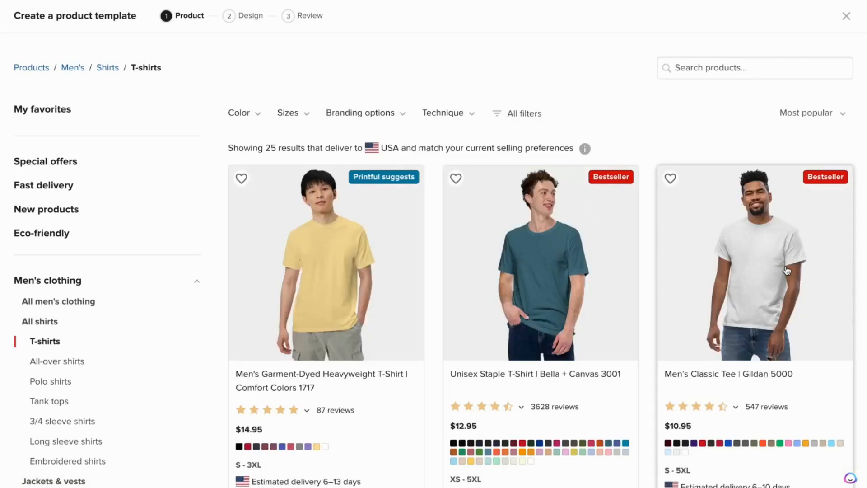
pyautogui.click(786, 271)
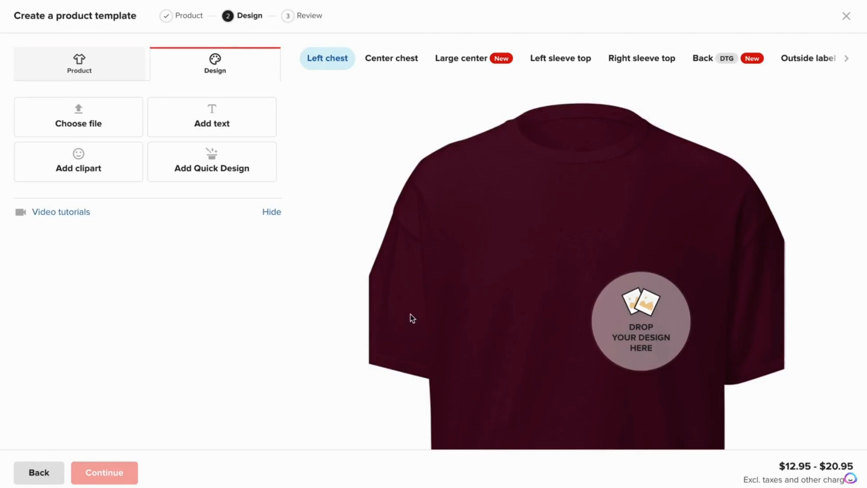
# - Place icon-black.ai as flat embroidery on the white tee's left chest and enlarge it
pyautogui.click(79, 63)
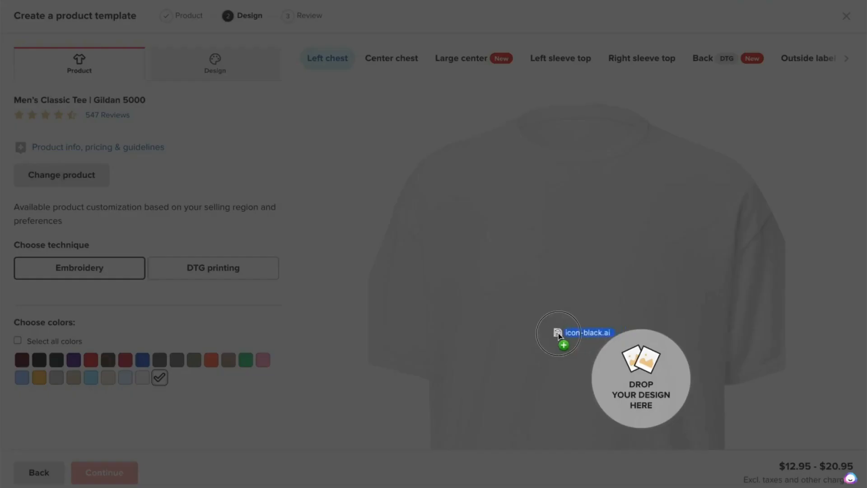
pyautogui.moveTo(557, 333); pyautogui.dragTo(434, 247)
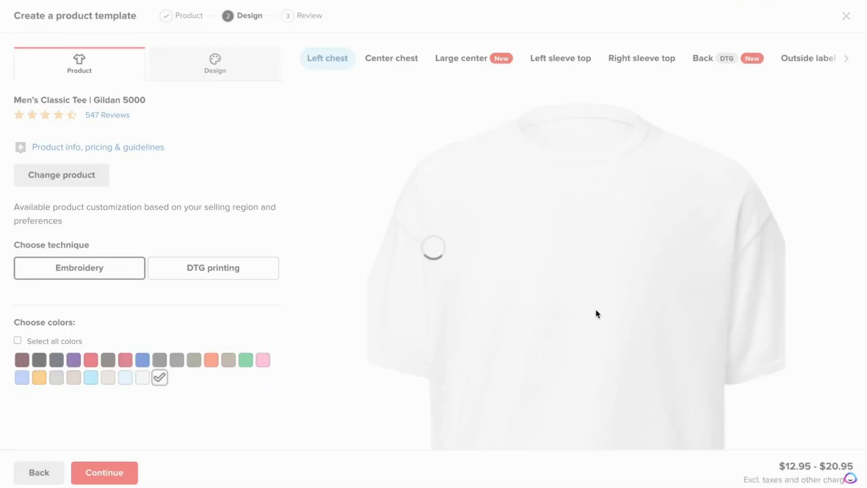
pyautogui.click(214, 63)
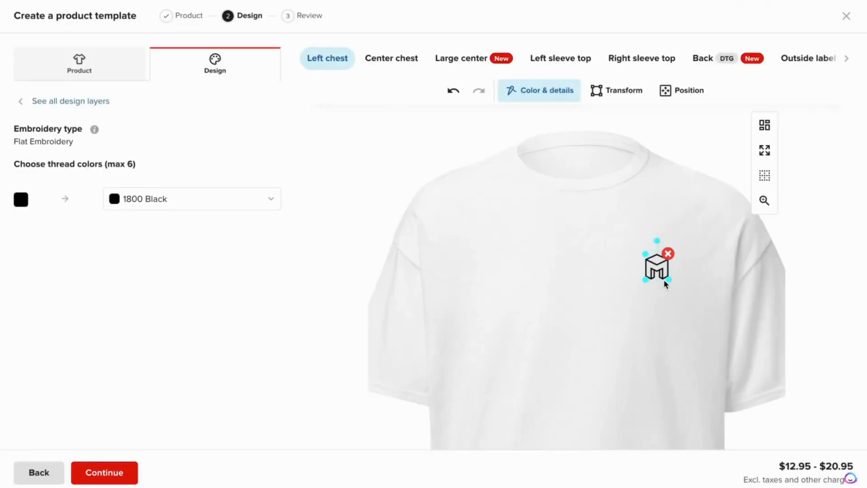
pyautogui.moveTo(649, 283); pyautogui.dragTo(683, 294)
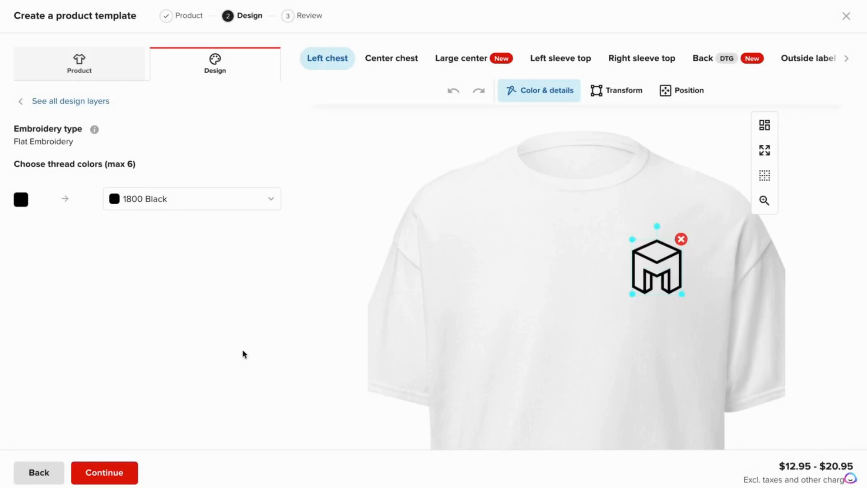
# - Rename the product template to 'MESA T-shirt' and save it
pyautogui.click(104, 485)
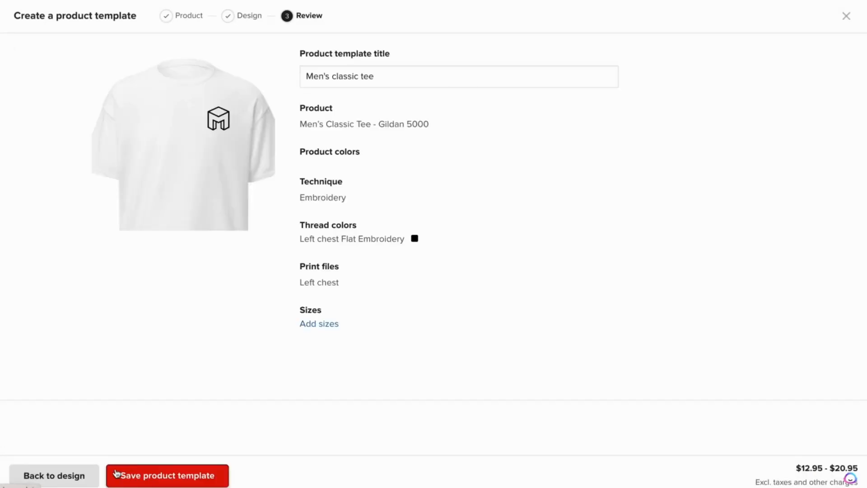
pyautogui.click(381, 76)
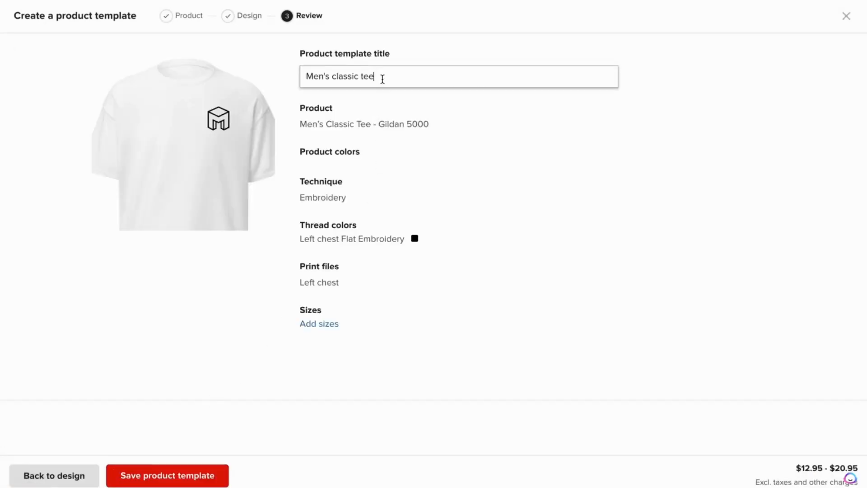
pyautogui.write('MESA T-s')
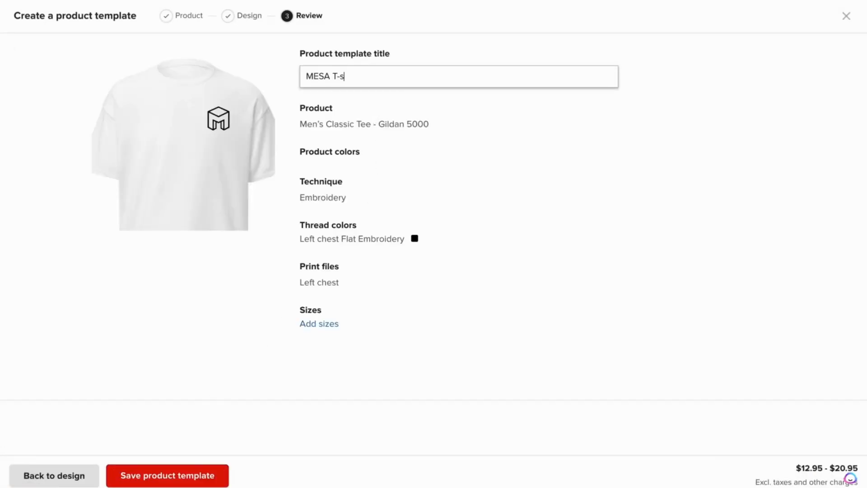
pyautogui.write('hirt')
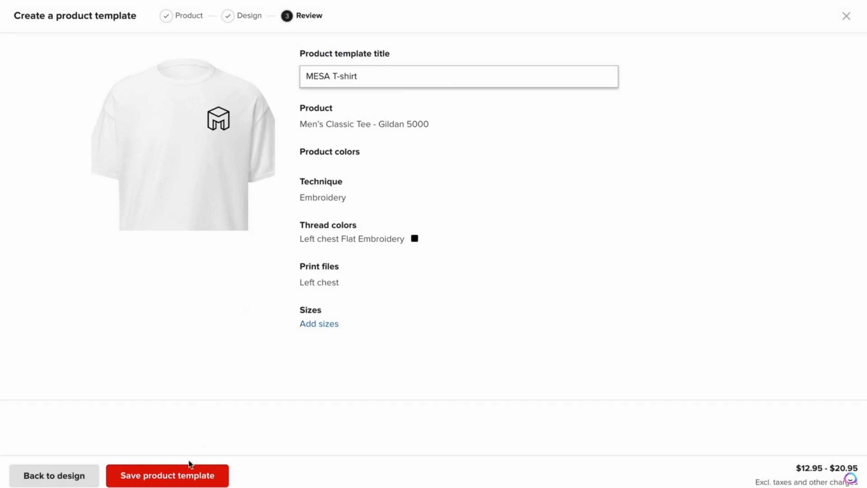
pyautogui.click(166, 475)
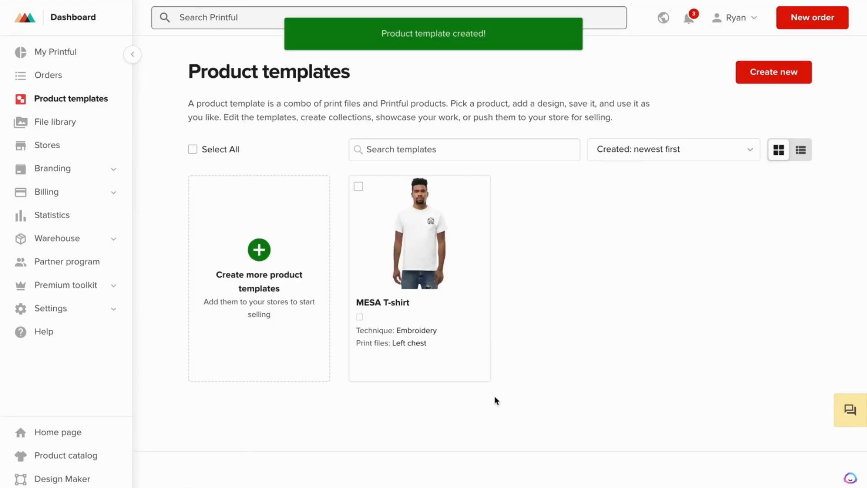
pyautogui.moveTo(542, 22)
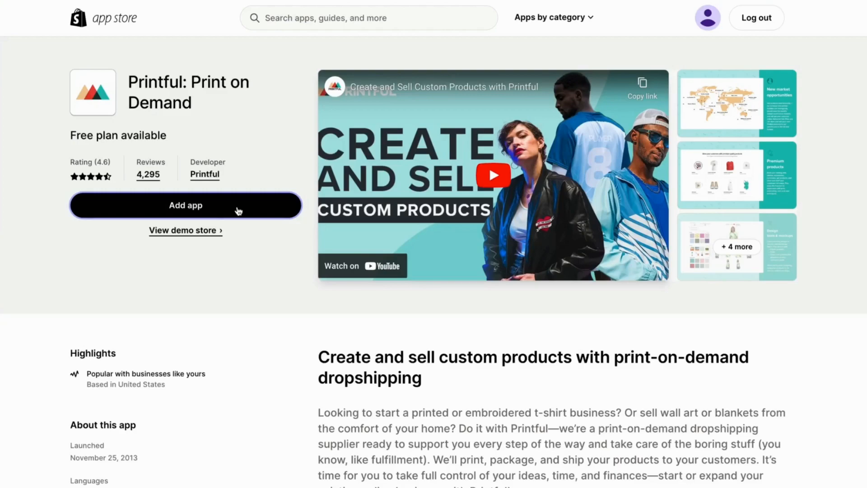
# - Add the Printful app and connect the store to the existing Printful account
pyautogui.click(186, 205)
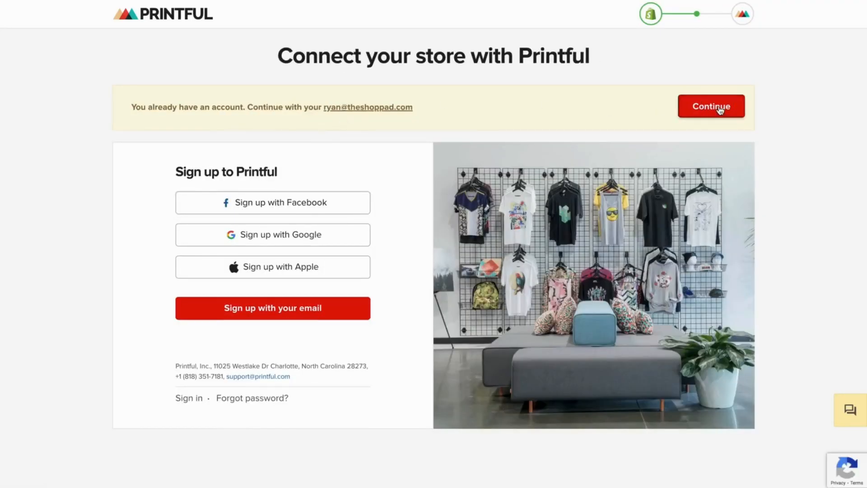
pyautogui.click(711, 106)
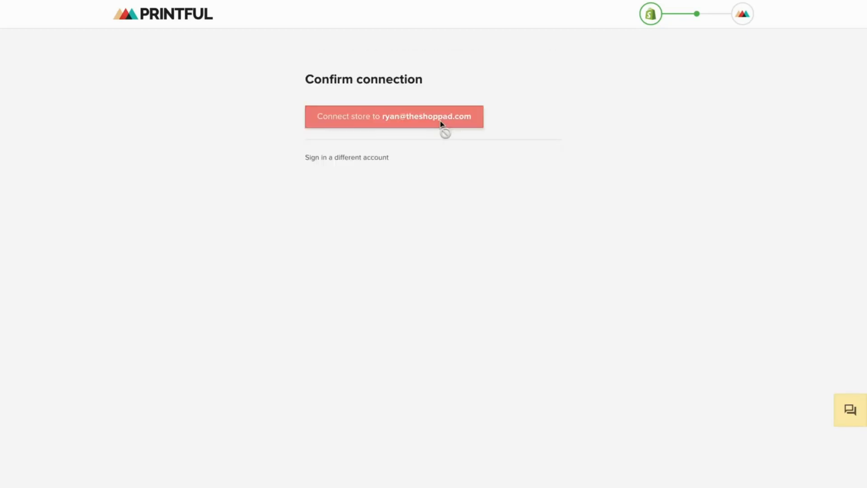
pyautogui.click(395, 117)
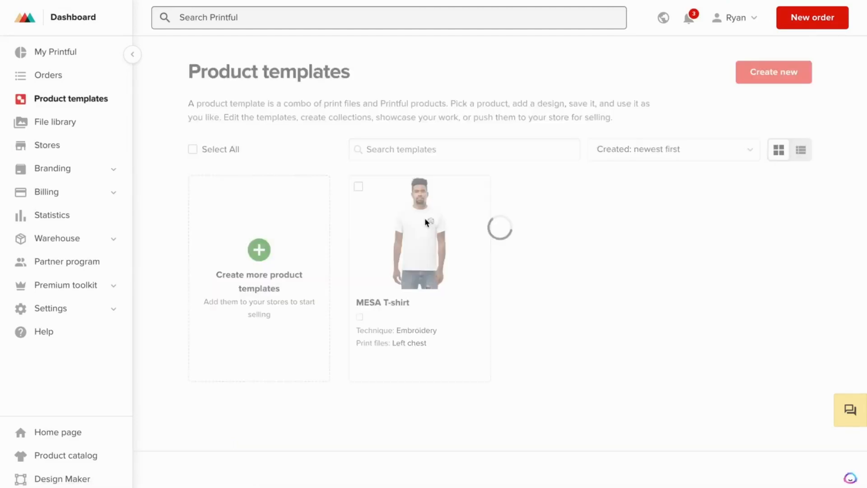
# - Add the MESA T-shirt to the store in white and light blue, sizes S–XL
pyautogui.click(425, 222)
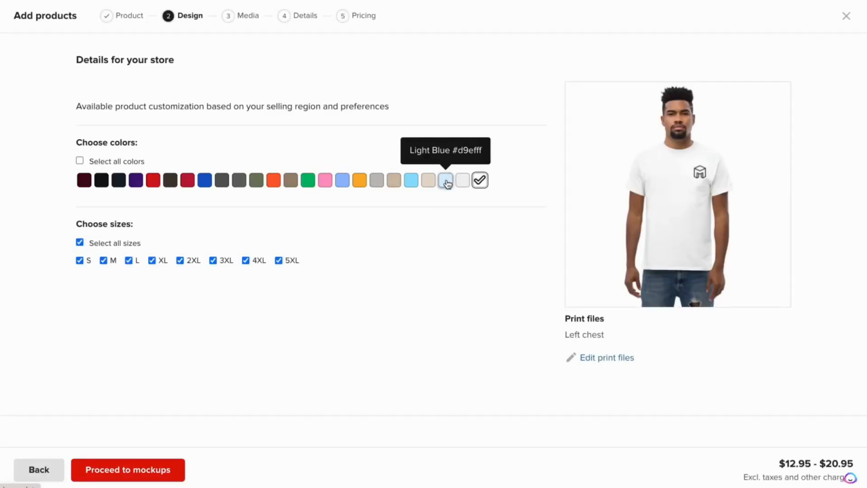
pyautogui.click(445, 180)
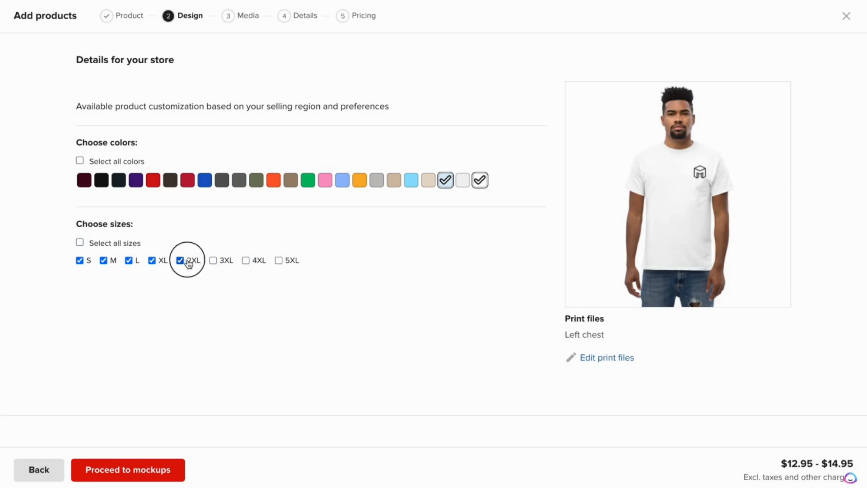
pyautogui.click(180, 260)
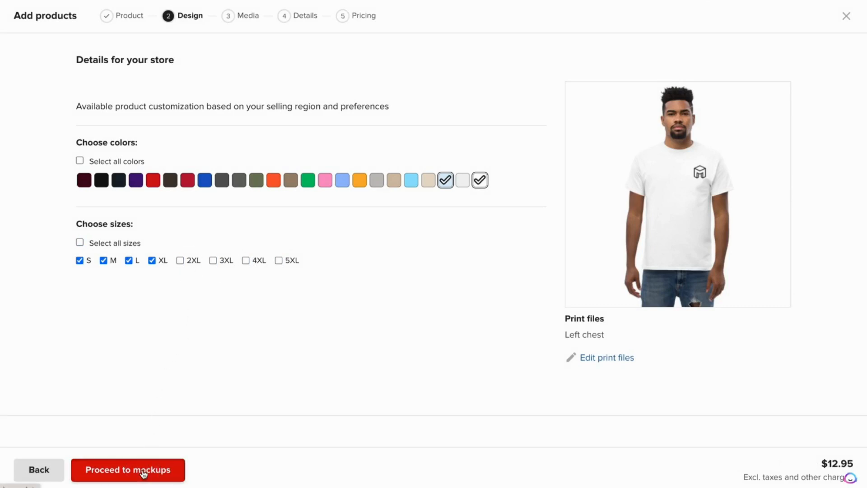
# - Make the man in the white tee the main mockup and review the previews
pyautogui.click(143, 482)
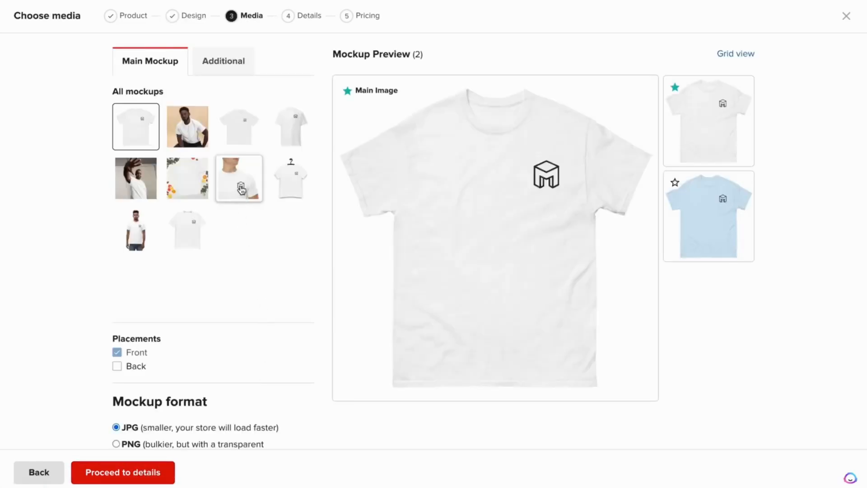
pyautogui.click(239, 178)
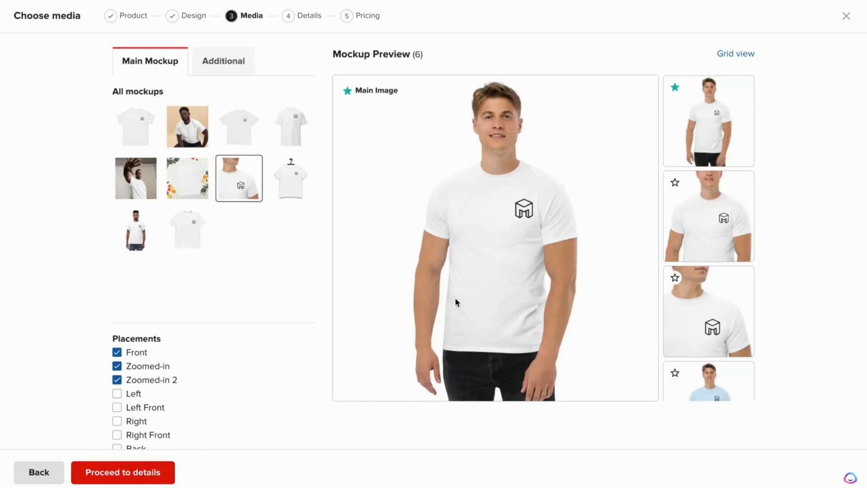
pyautogui.scroll(-3)
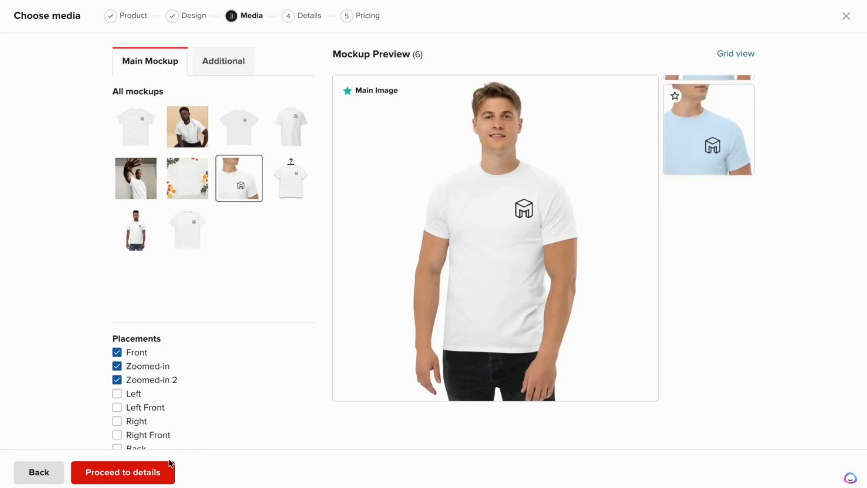
# - Title the listing 'MESA T-shirt', attach the imperial size guide, and proceed to pricing
pyautogui.click(123, 471)
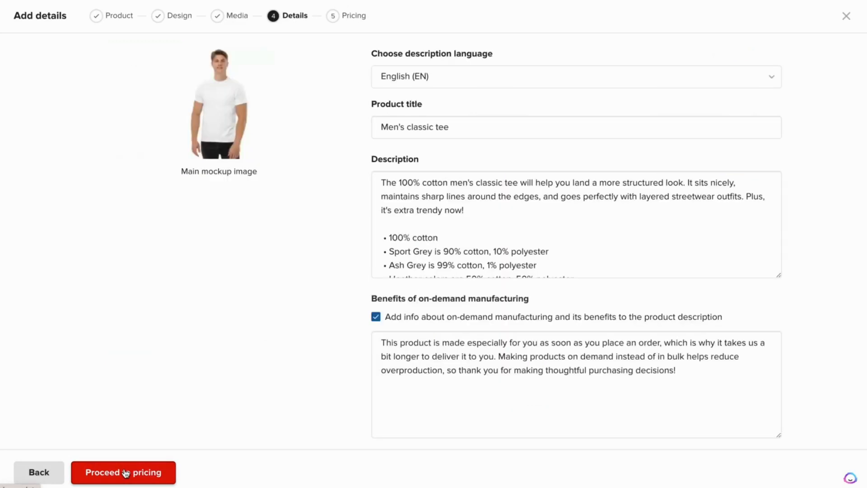
pyautogui.click(458, 128)
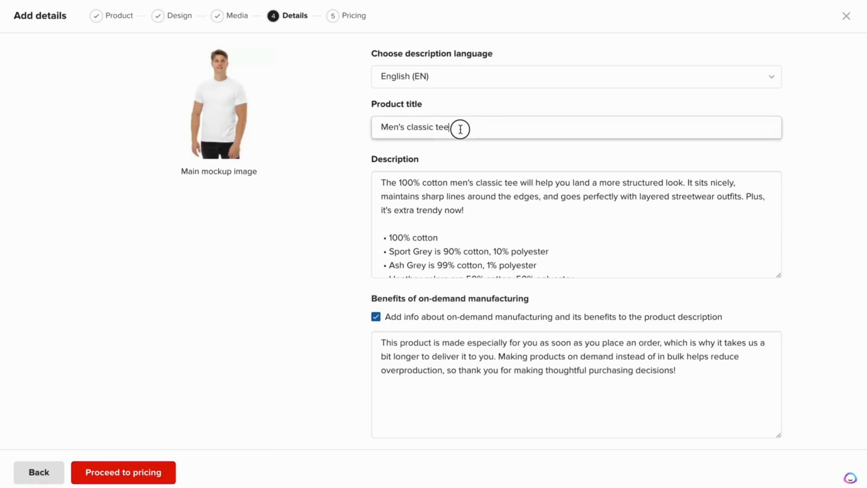
pyautogui.write('MESA T-shirt')
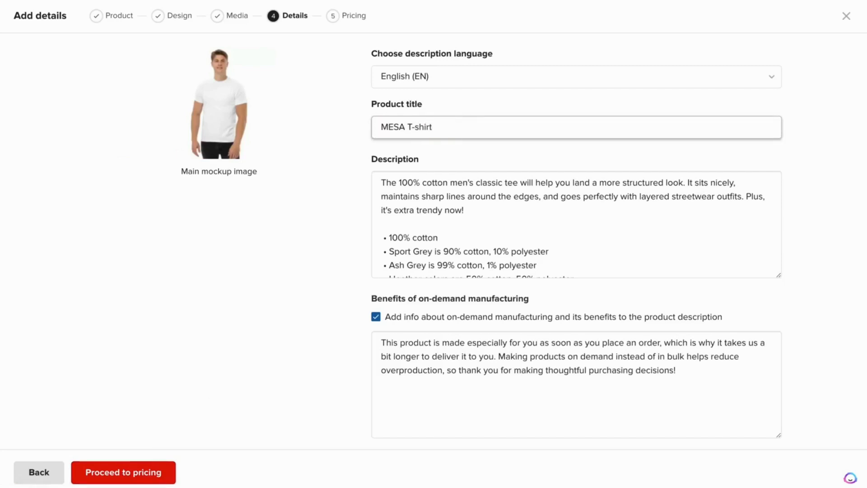
pyautogui.scroll(-3)
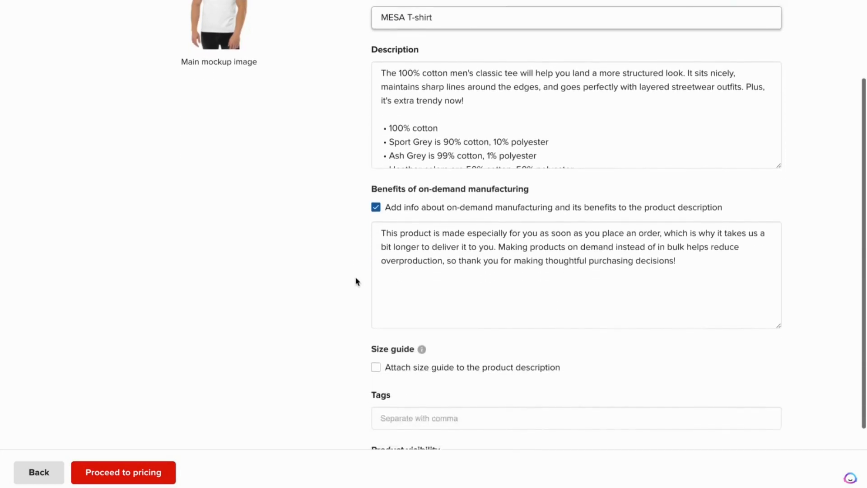
pyautogui.click(376, 367)
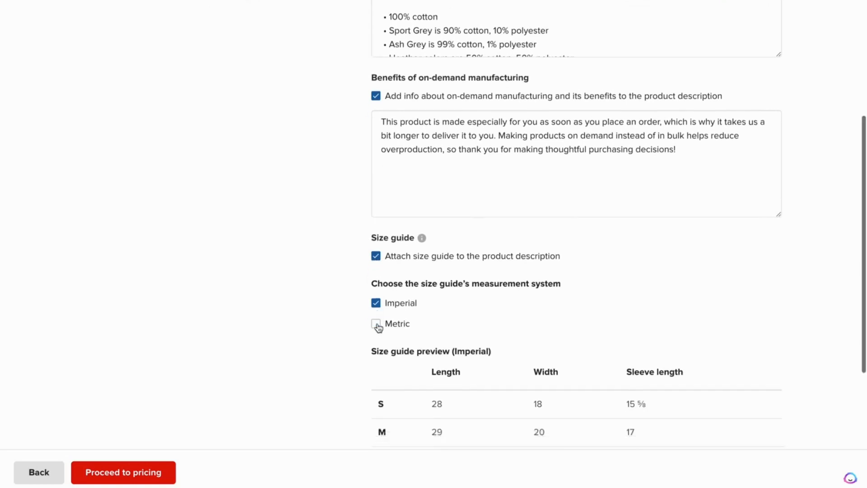
pyautogui.scroll(-3)
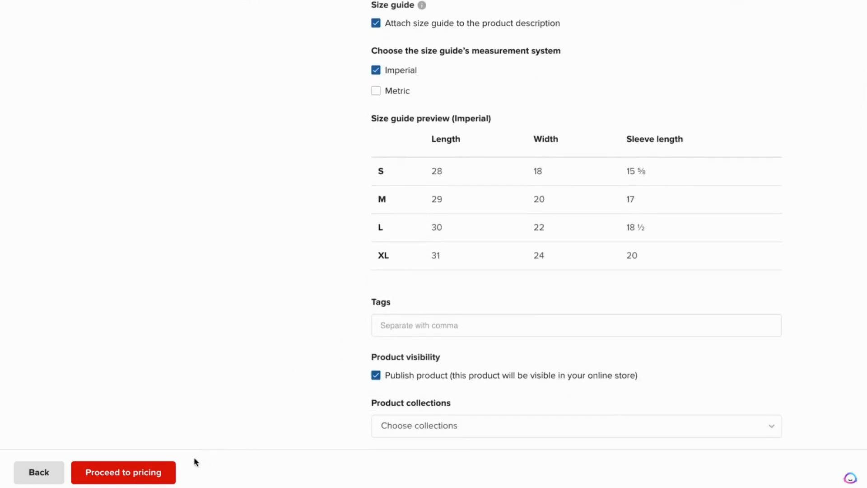
pyautogui.click(123, 484)
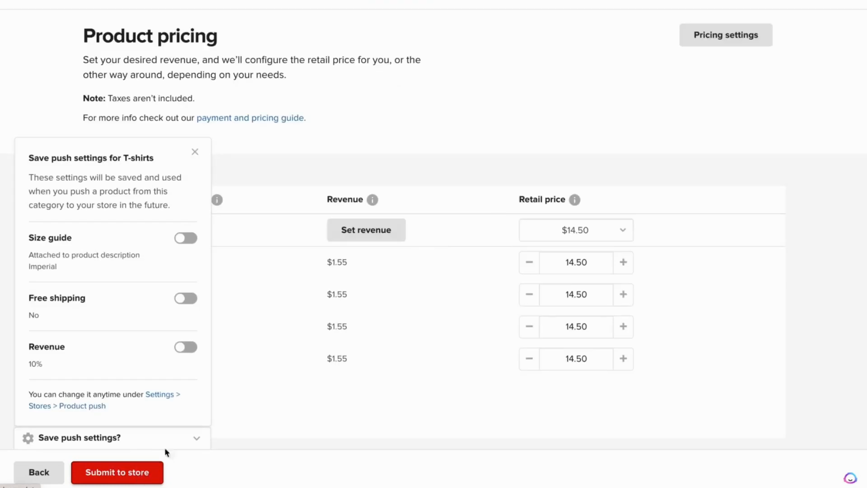
# - Dismiss the Save push settings popup on the pricing step
pyautogui.click(195, 151)
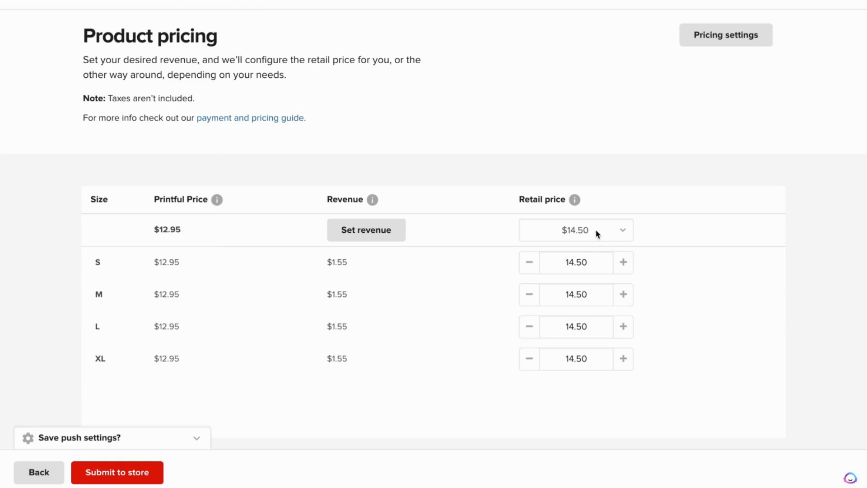
pyautogui.moveTo(619, 243)
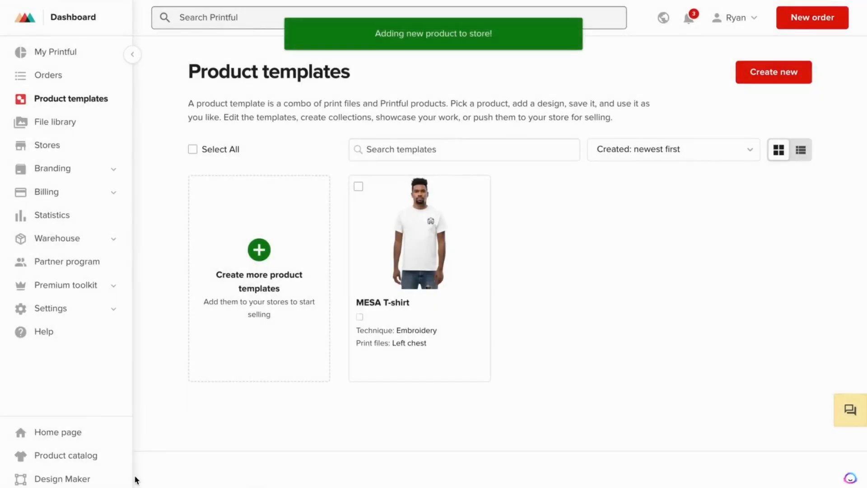
pyautogui.moveTo(446, 50)
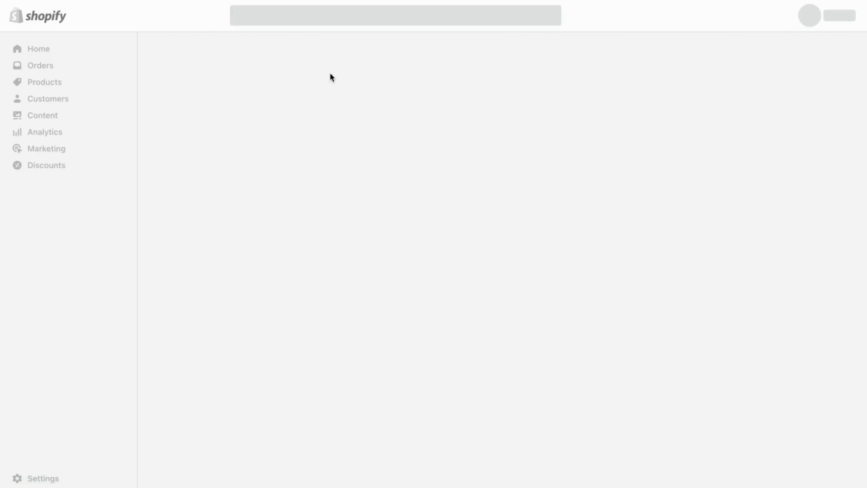
# - Open Shopify Products and scroll to the active MESA T-shirt with 8 variants
pyautogui.click(43, 82)
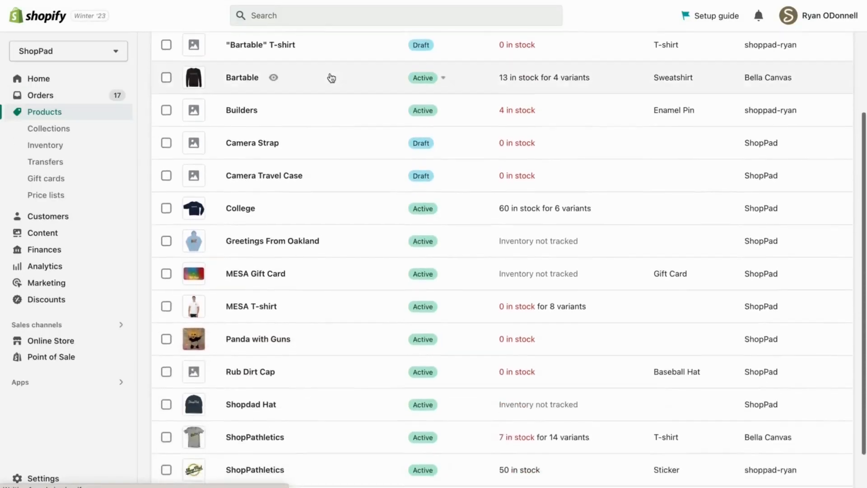
pyautogui.scroll(-3)
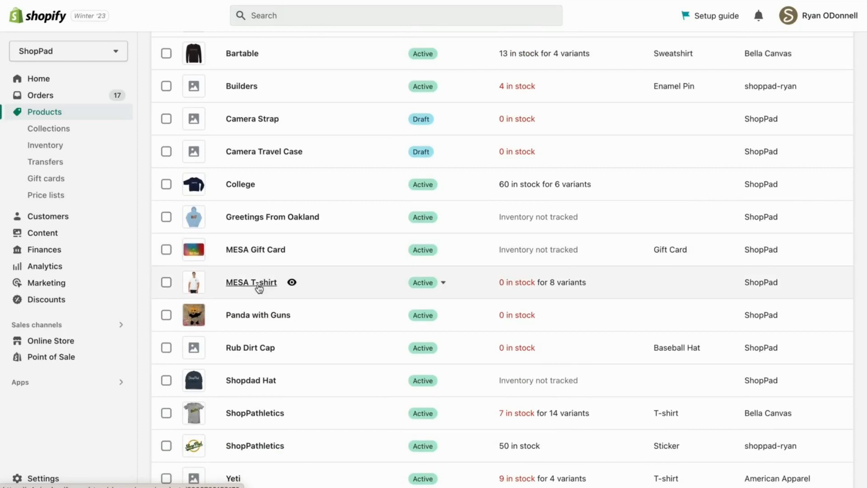
# - Open MESA T-shirt and scroll through its size-guide description, six mockups and $14.50 variants
pyautogui.click(251, 282)
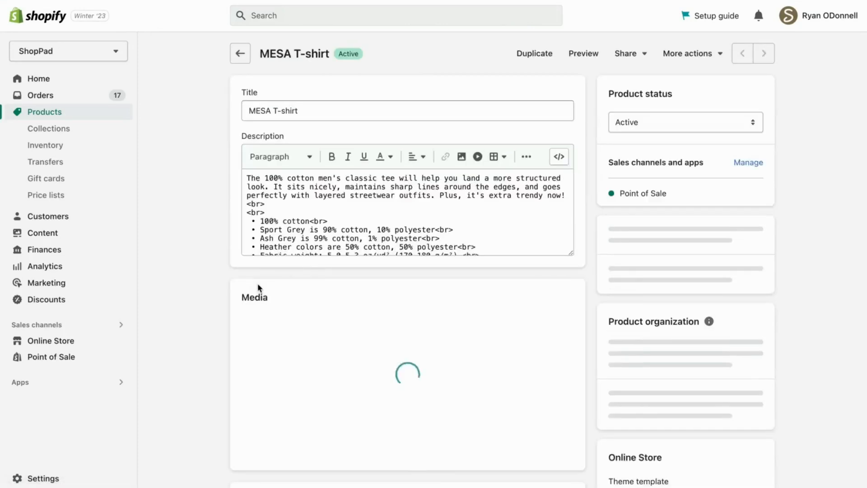
pyautogui.scroll(-3)
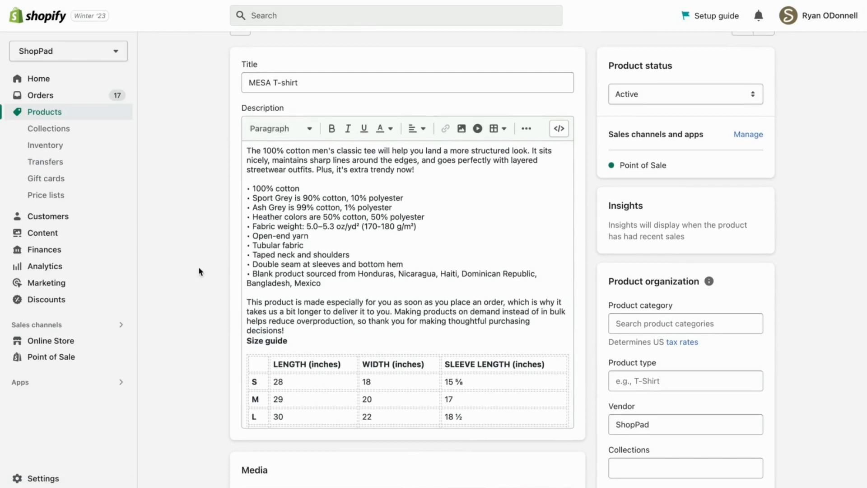
pyautogui.scroll(-3)
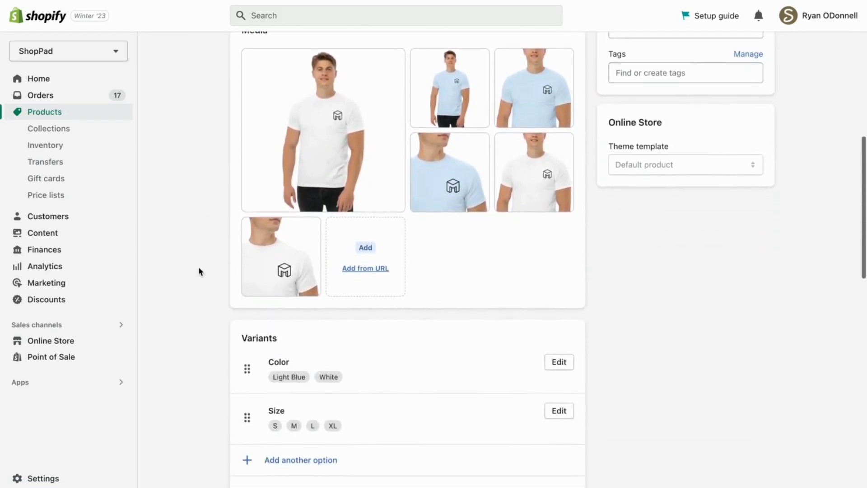
pyautogui.scroll(-3)
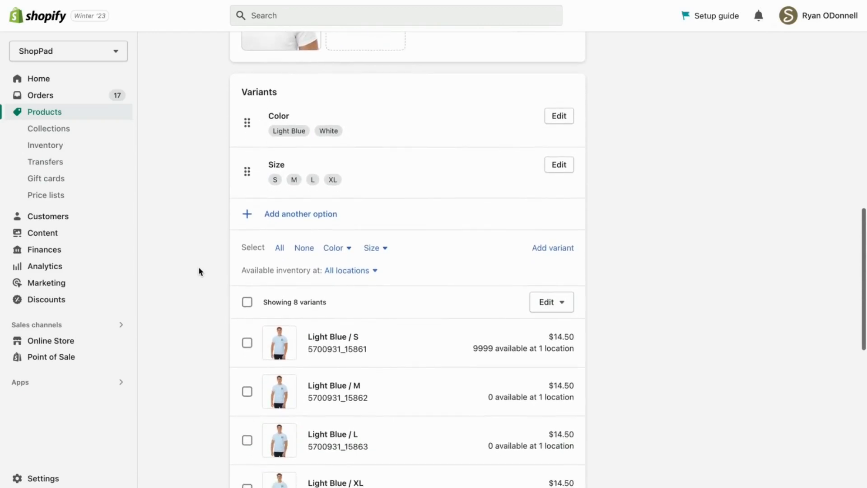
pyautogui.scroll(-3)
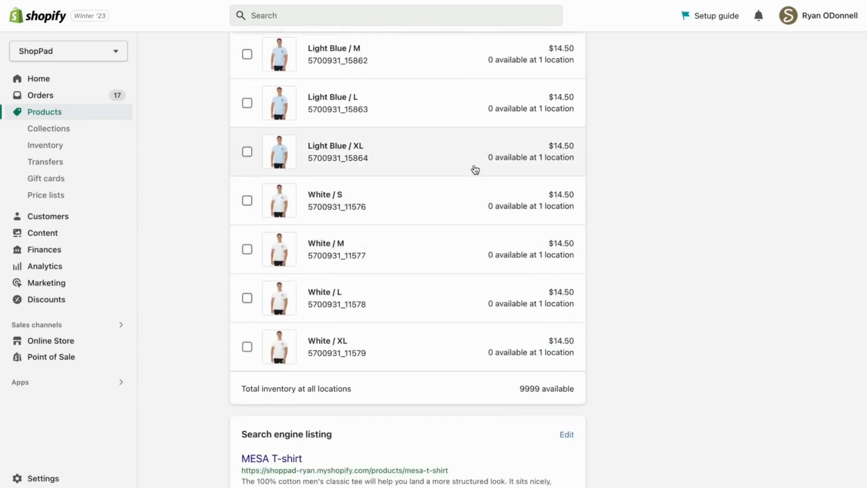
pyautogui.scroll(-3)
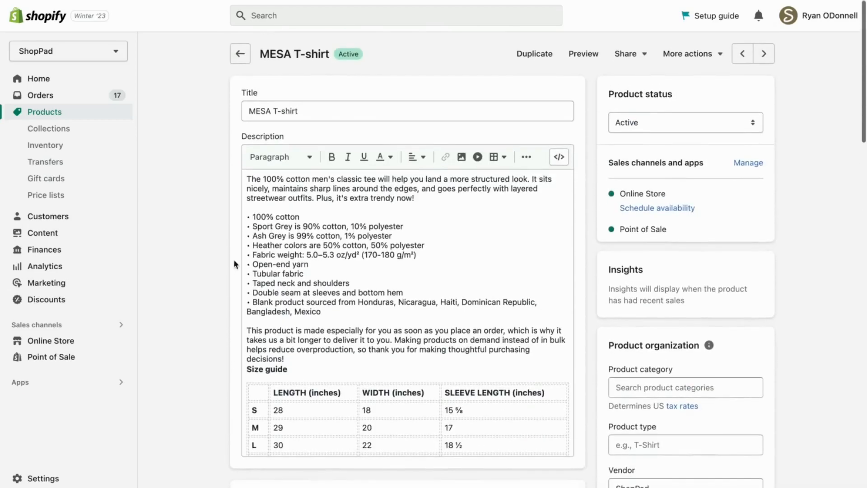
pyautogui.moveTo(587, 59)
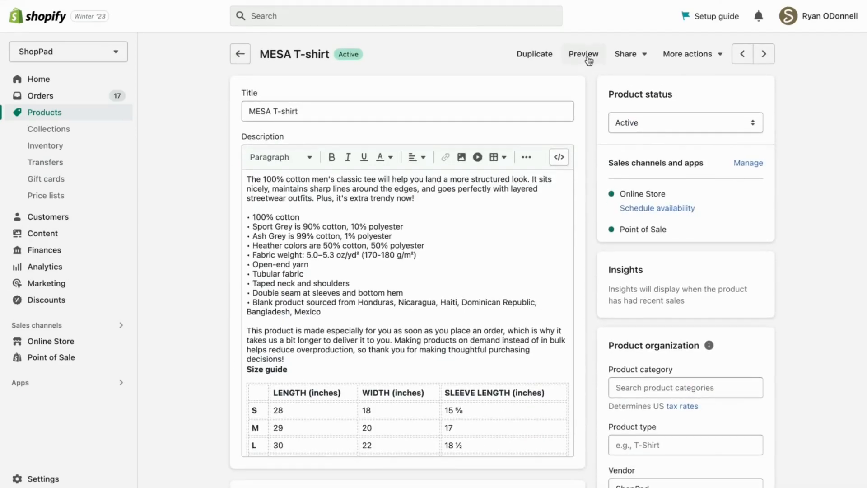
# - Preview the MESA T-shirt on the ShopPad storefront and scroll through its $14.50 product page
pyautogui.click(583, 53)
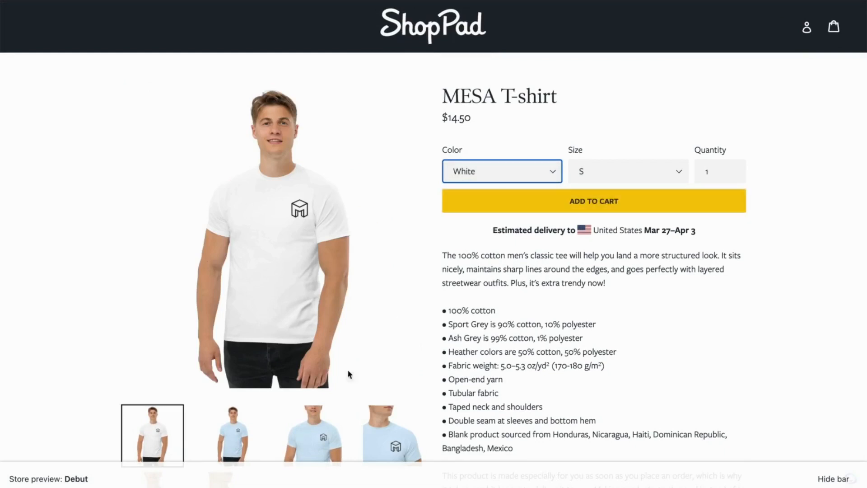
pyautogui.scroll(-3)
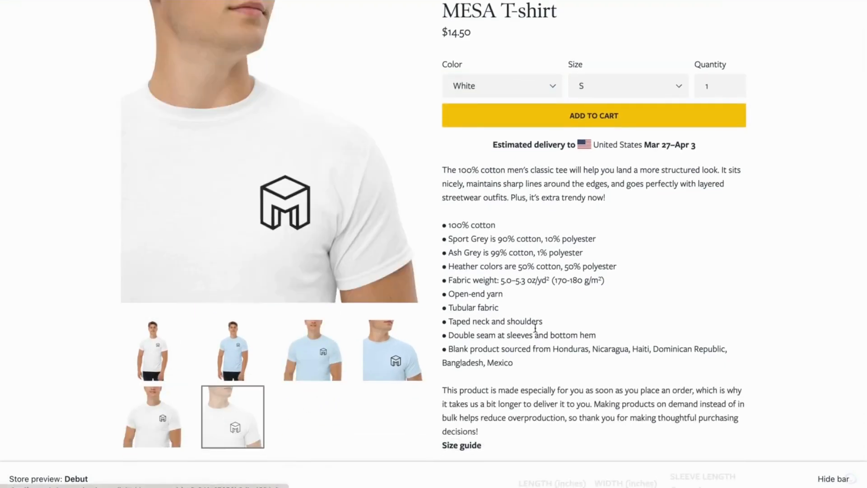